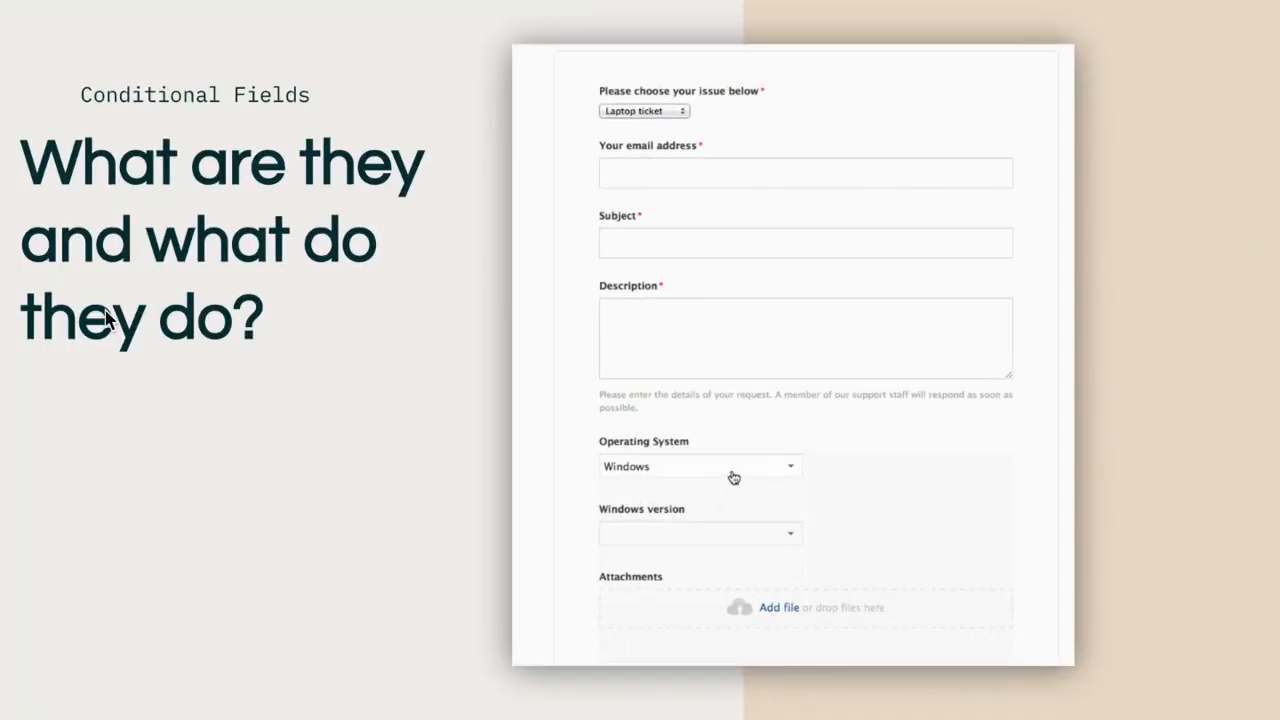
# Cycle the Operating System dropdown through Macintosh, Windows and Chrome OS to reveal the dependent version fields
pyautogui.click(698, 466)
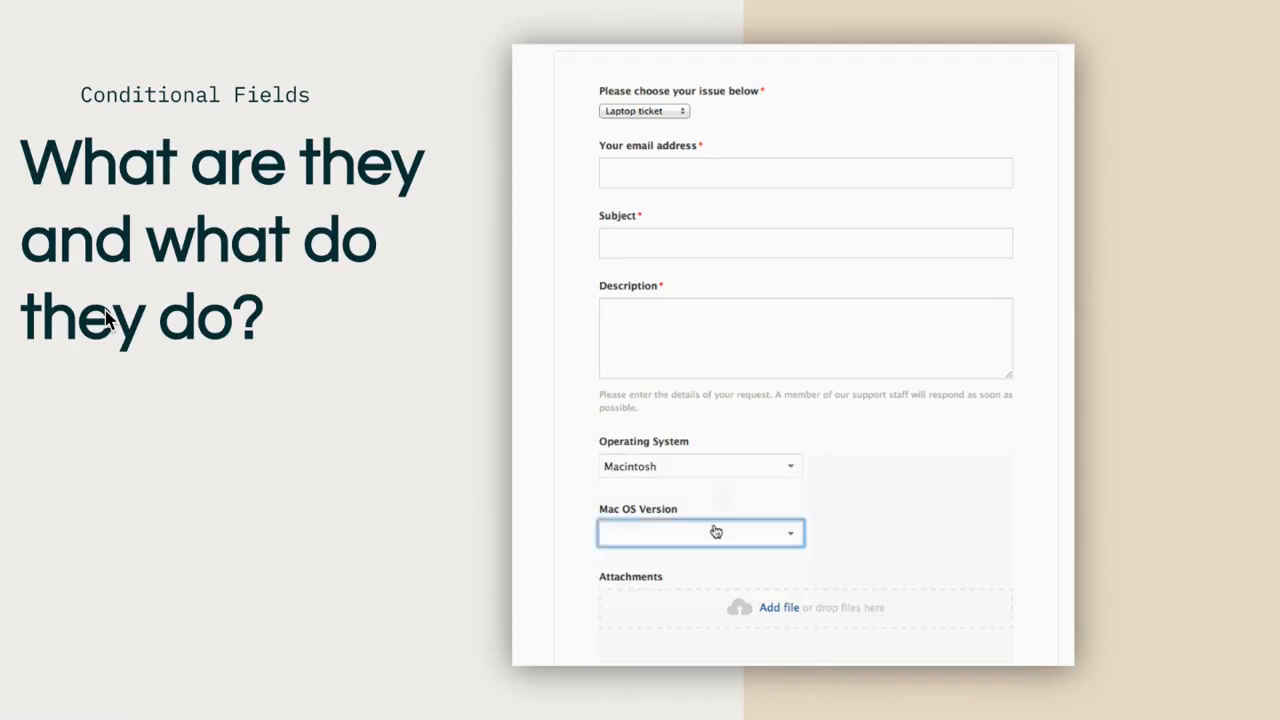
pyautogui.click(700, 466)
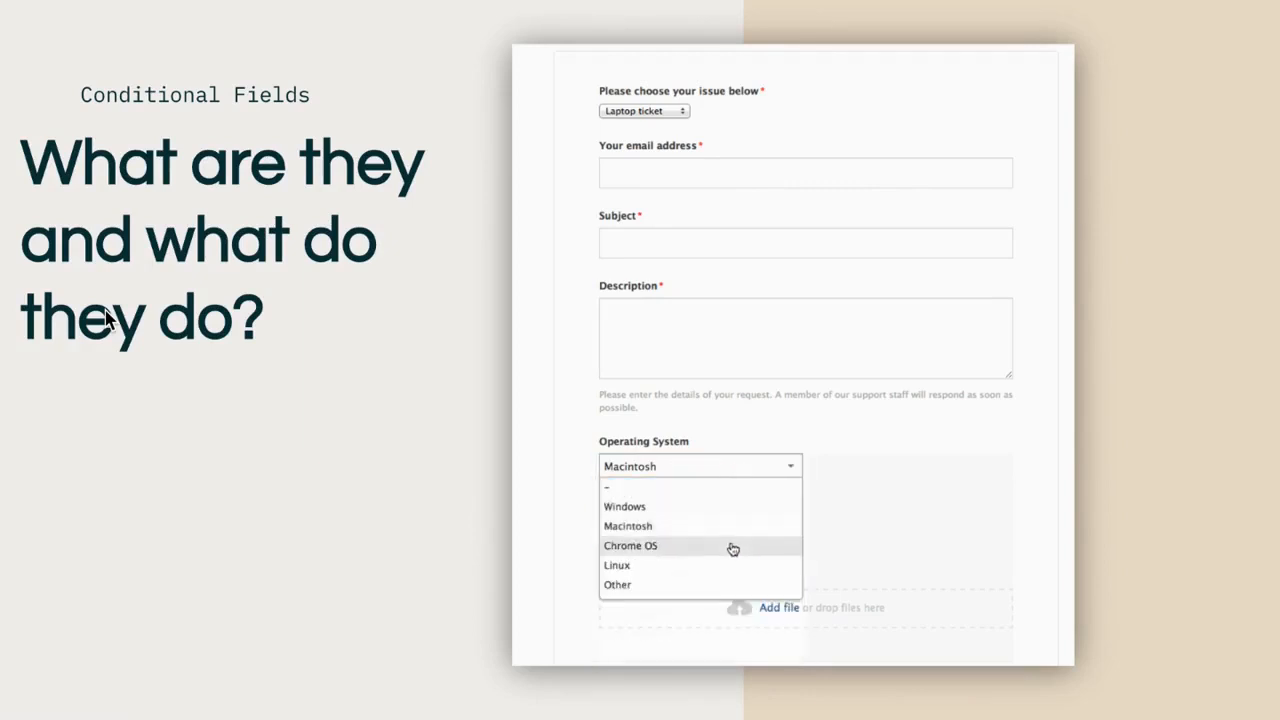
pyautogui.click(630, 544)
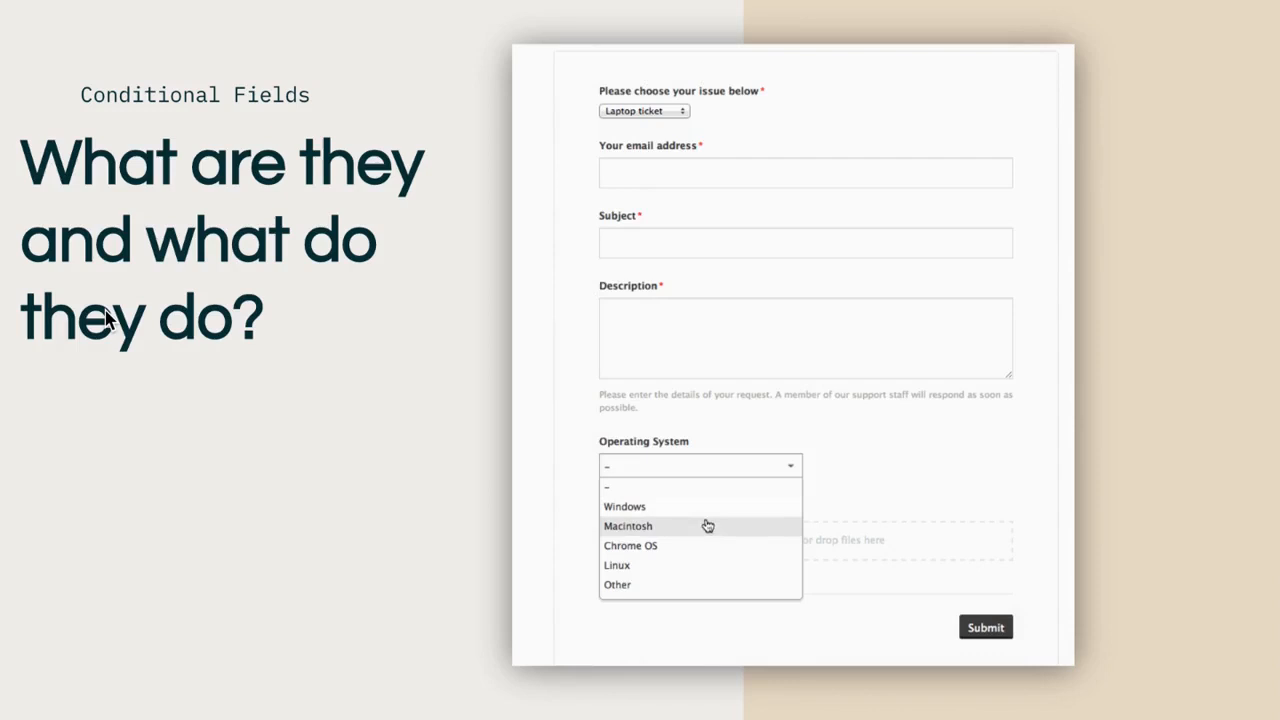
pyautogui.click(630, 544)
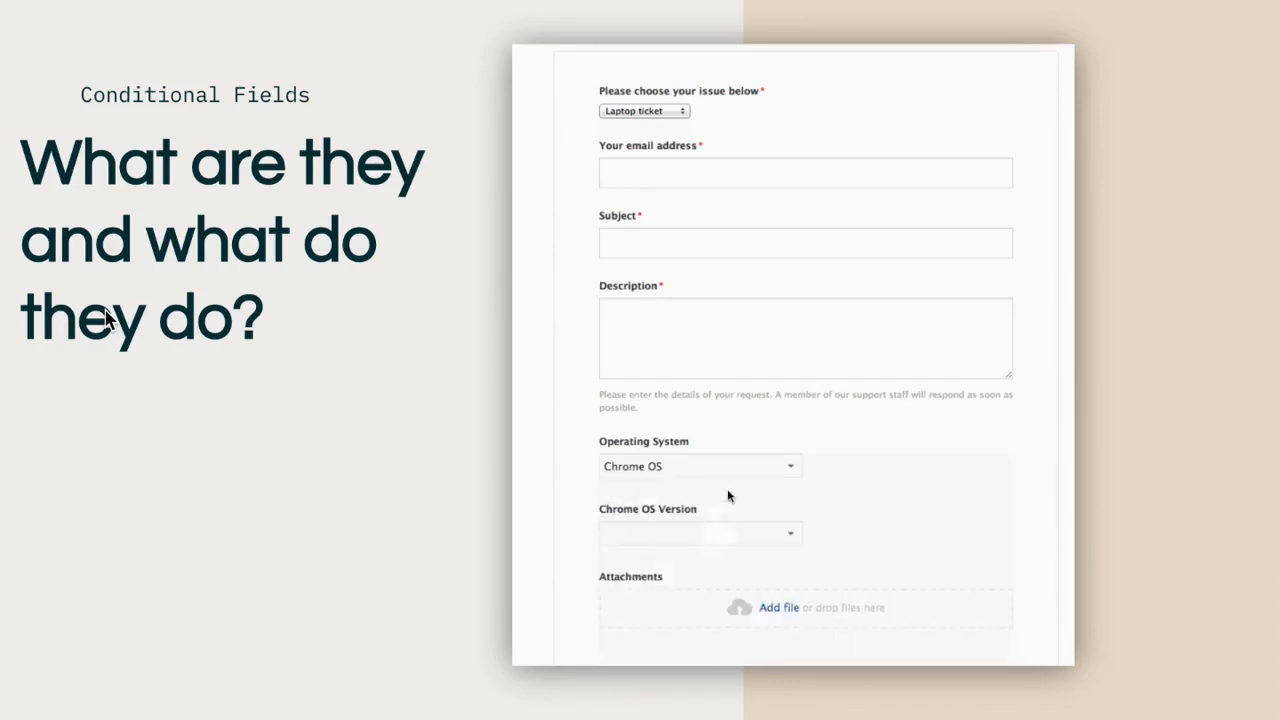
pyautogui.click(700, 466)
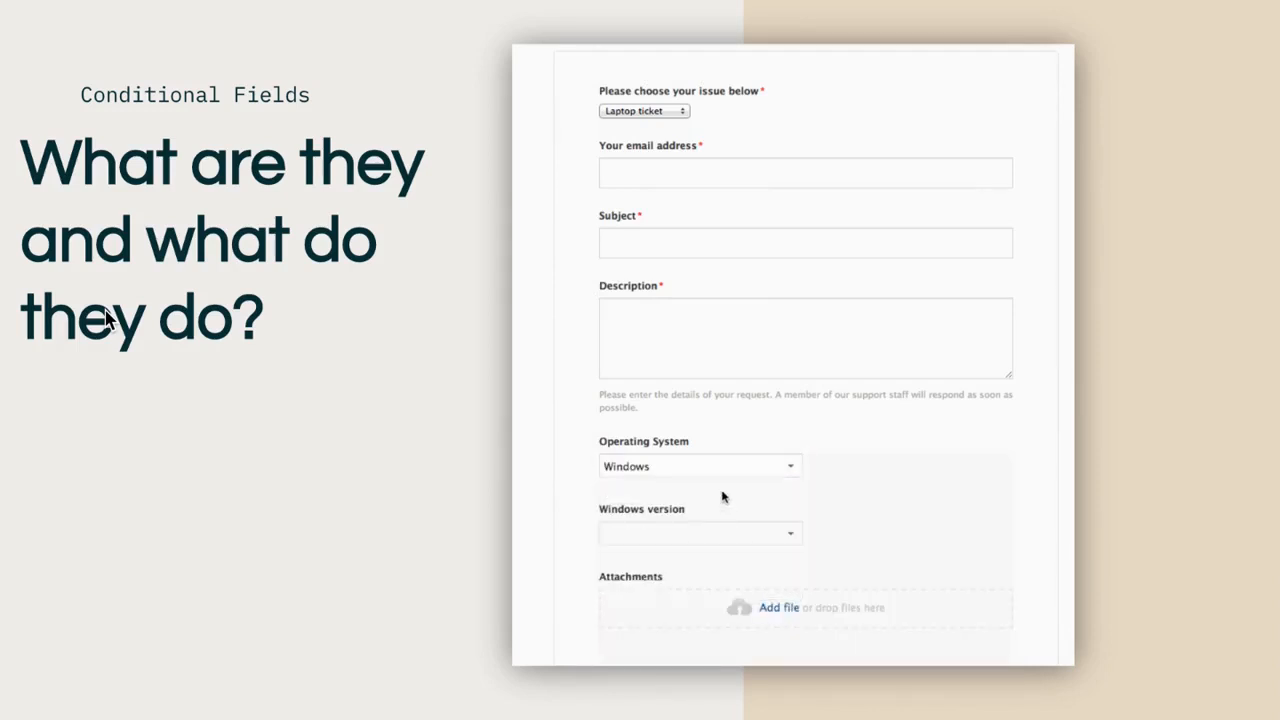
pyautogui.click(700, 464)
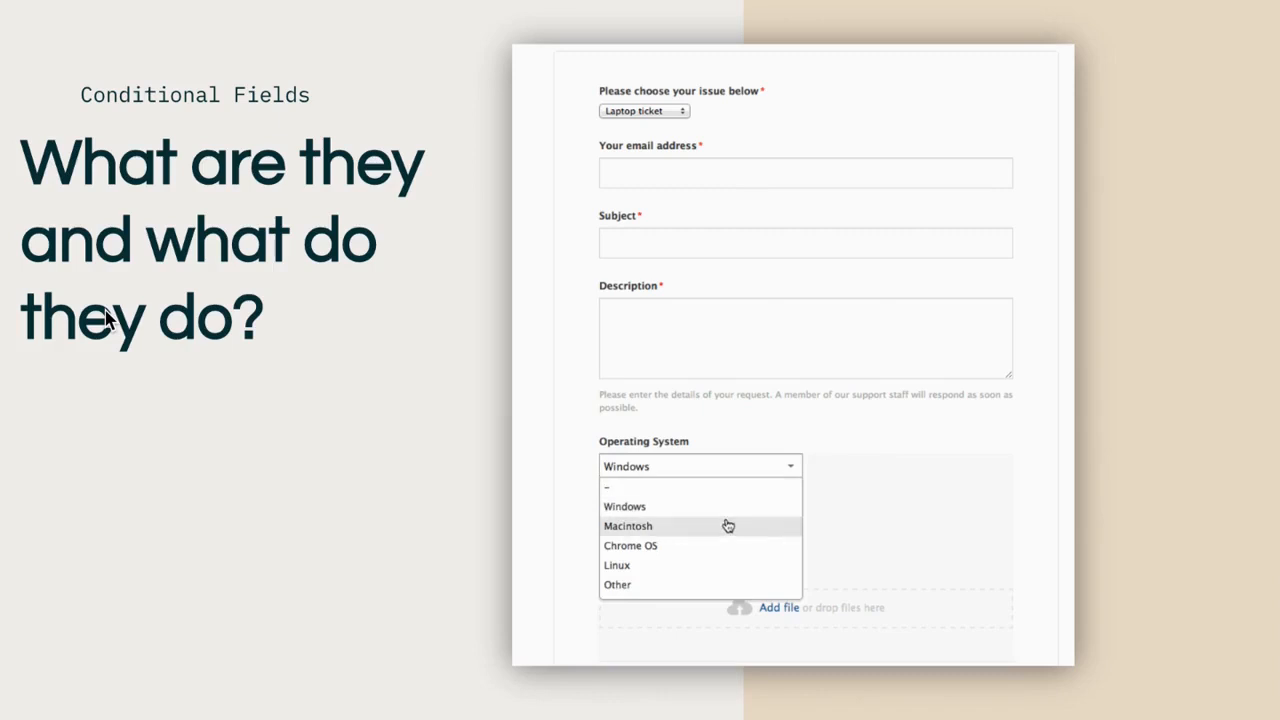
pyautogui.click(628, 526)
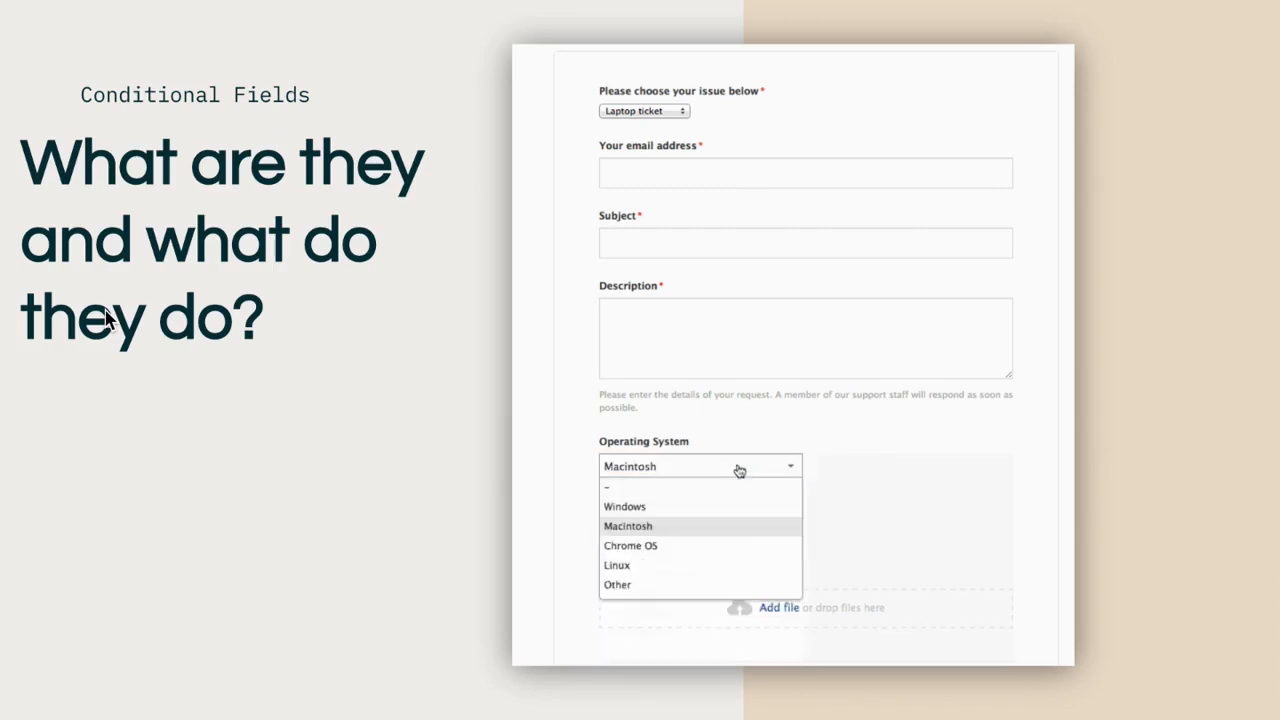
pyautogui.click(632, 544)
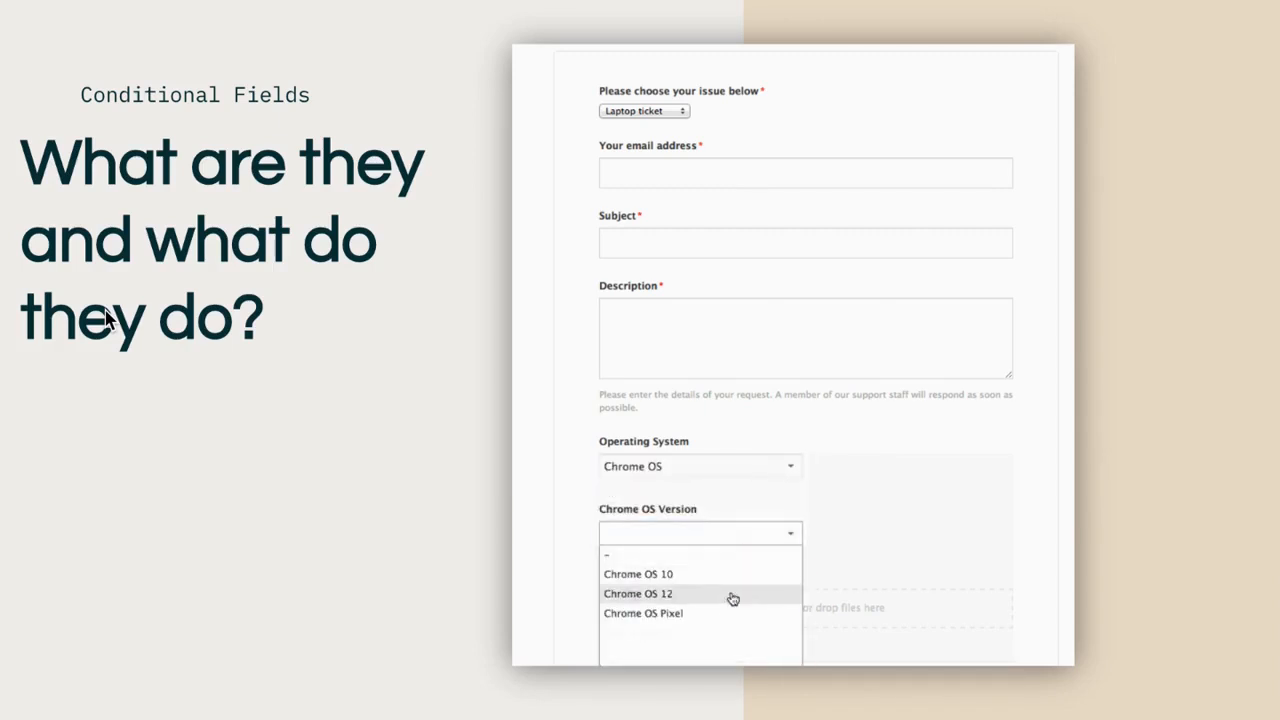
# Choose Chrome OS Pixel as the version, Build 1.2 as the Pixel build, and mark the customer has a warranty
pyautogui.click(644, 612)
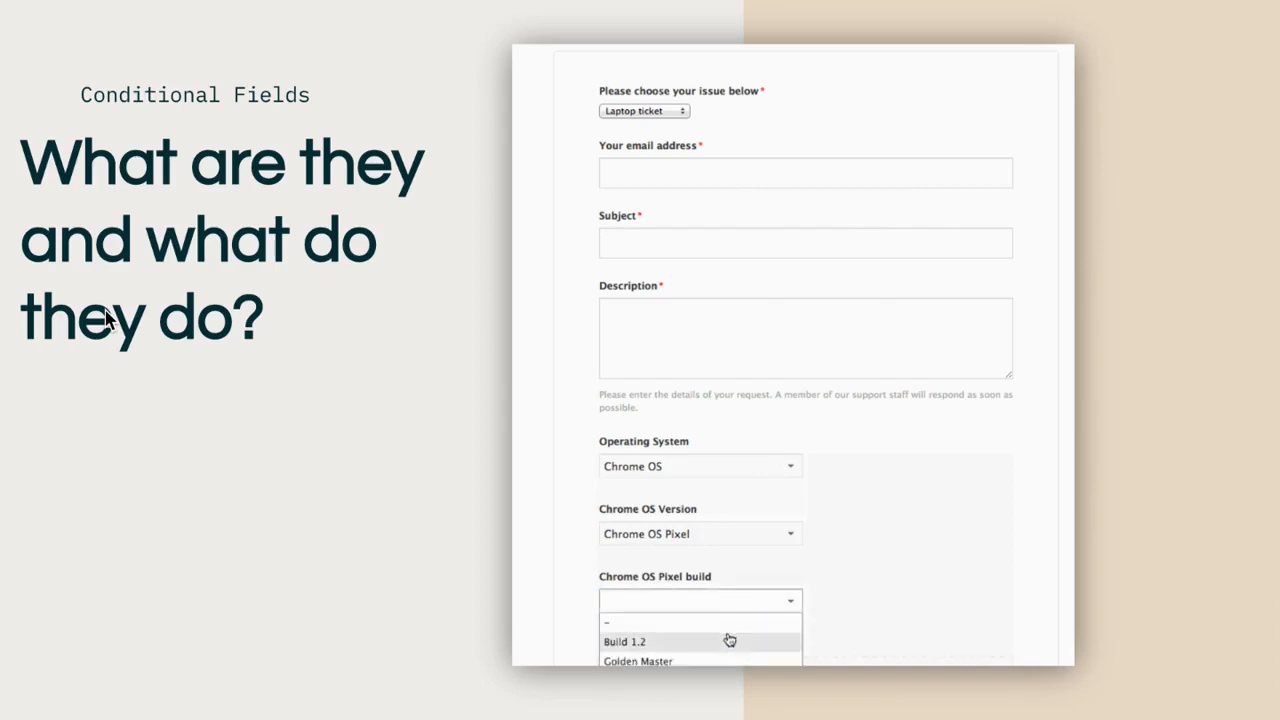
pyautogui.click(624, 640)
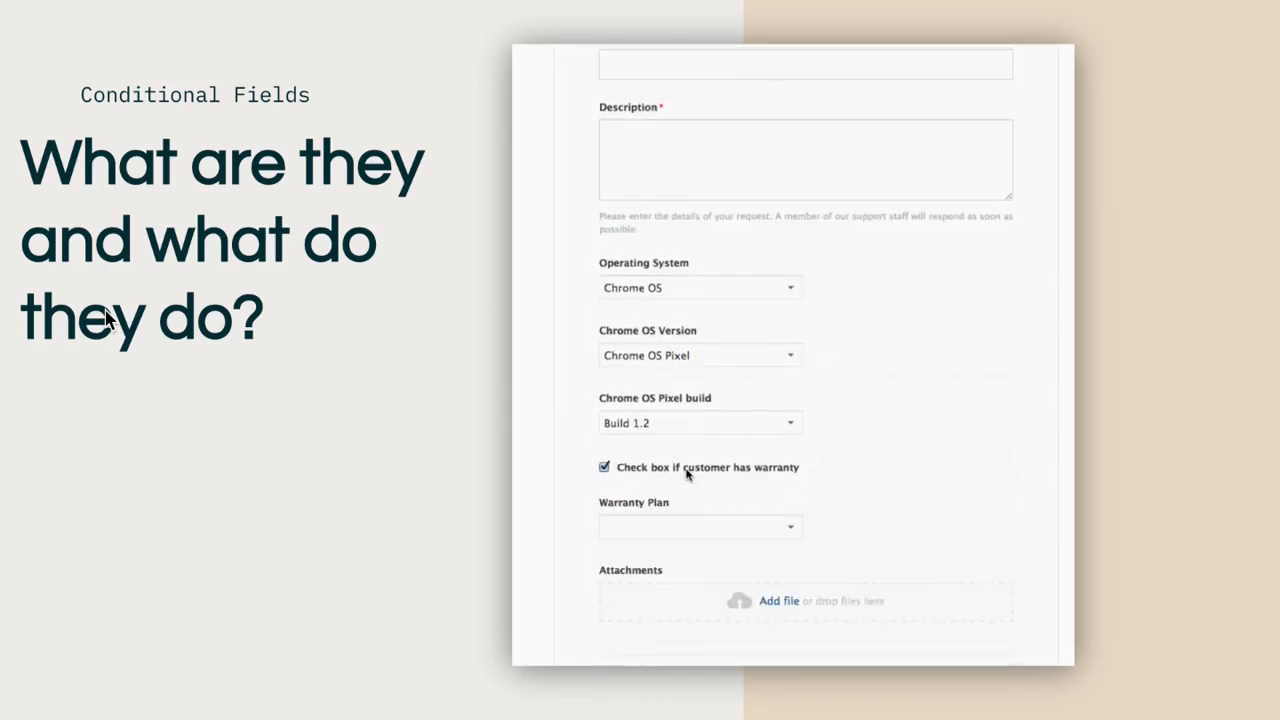
pyautogui.click(604, 468)
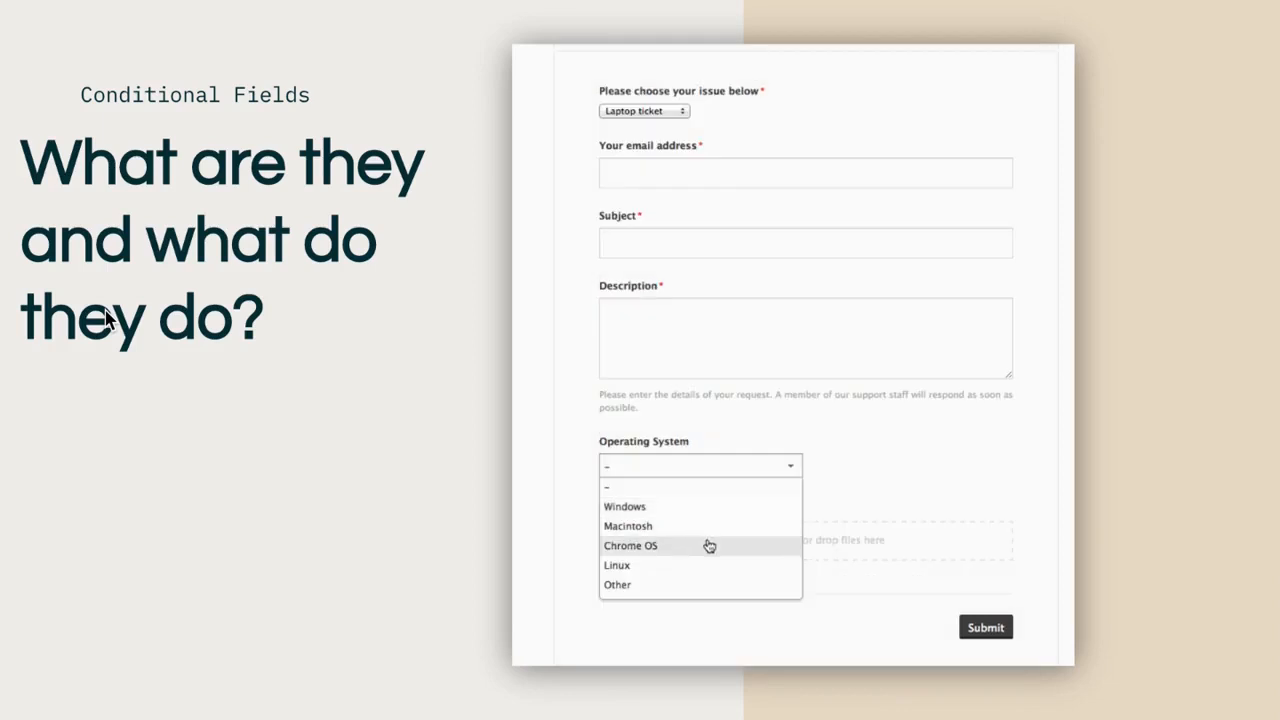
# Switch between Windows, Macintosh and Chrome OS again, leaving Chrome OS selected with its version choices shown
pyautogui.click(630, 544)
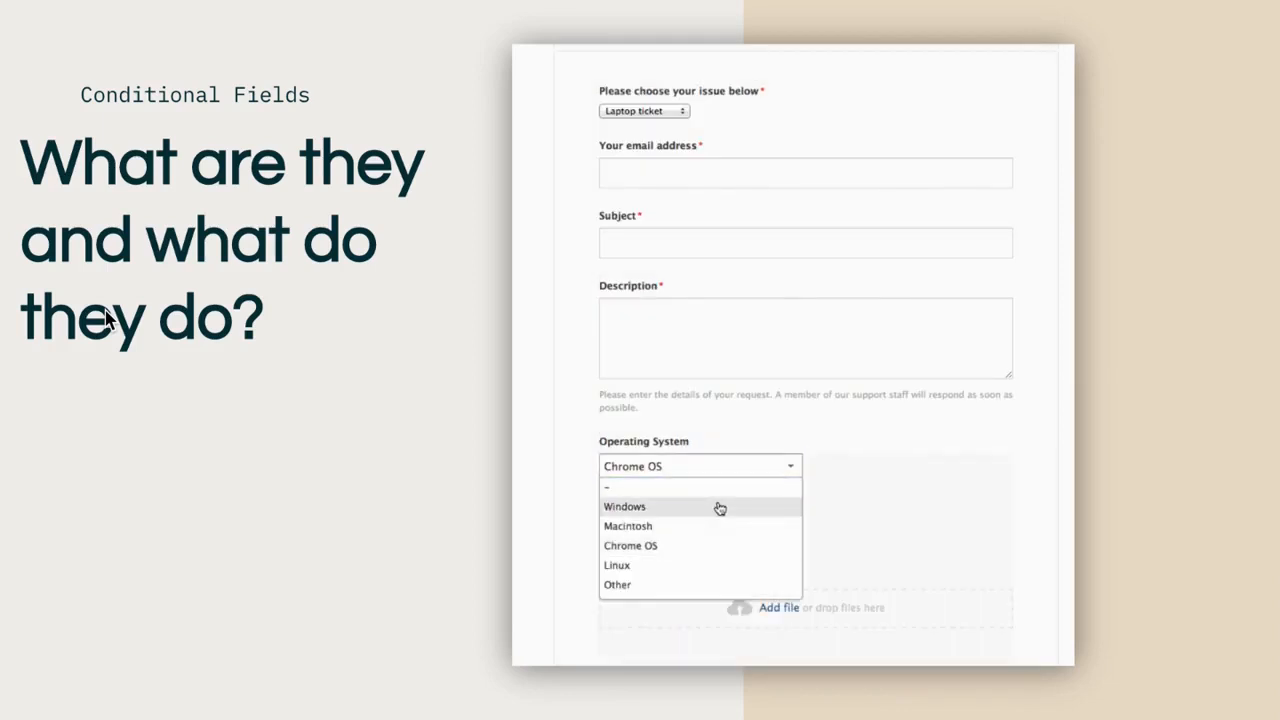
pyautogui.click(624, 506)
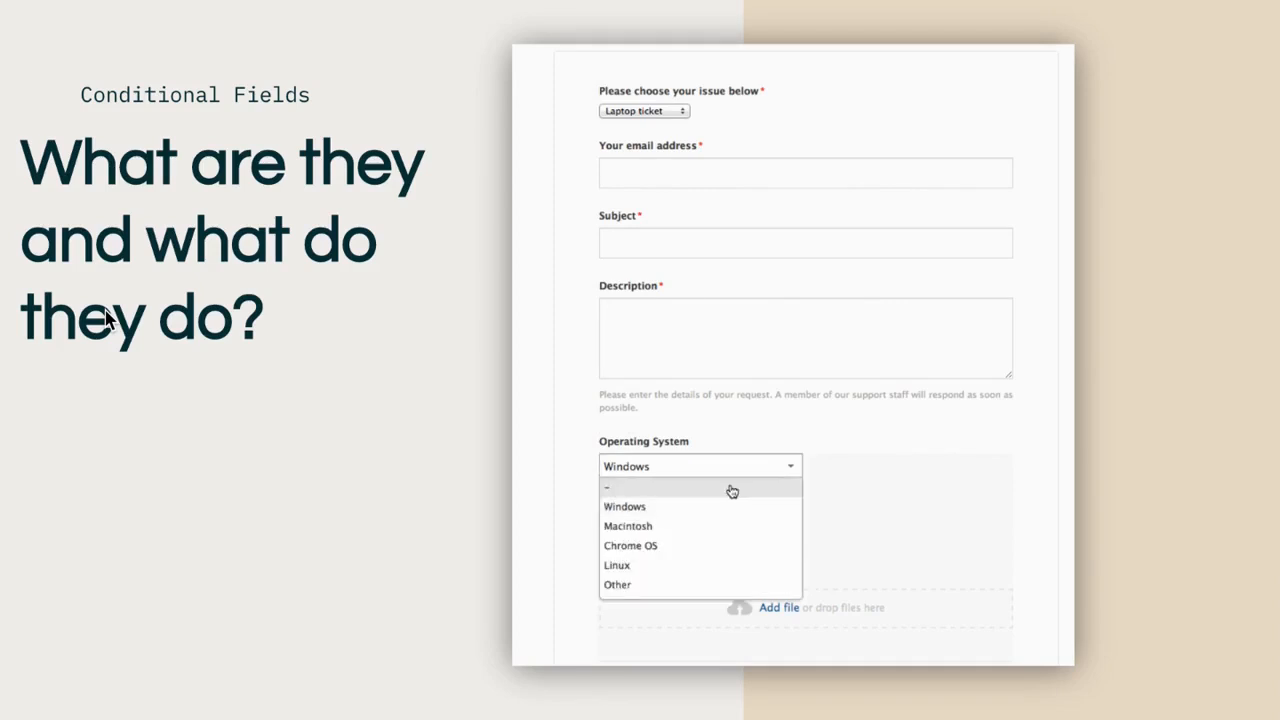
pyautogui.click(628, 524)
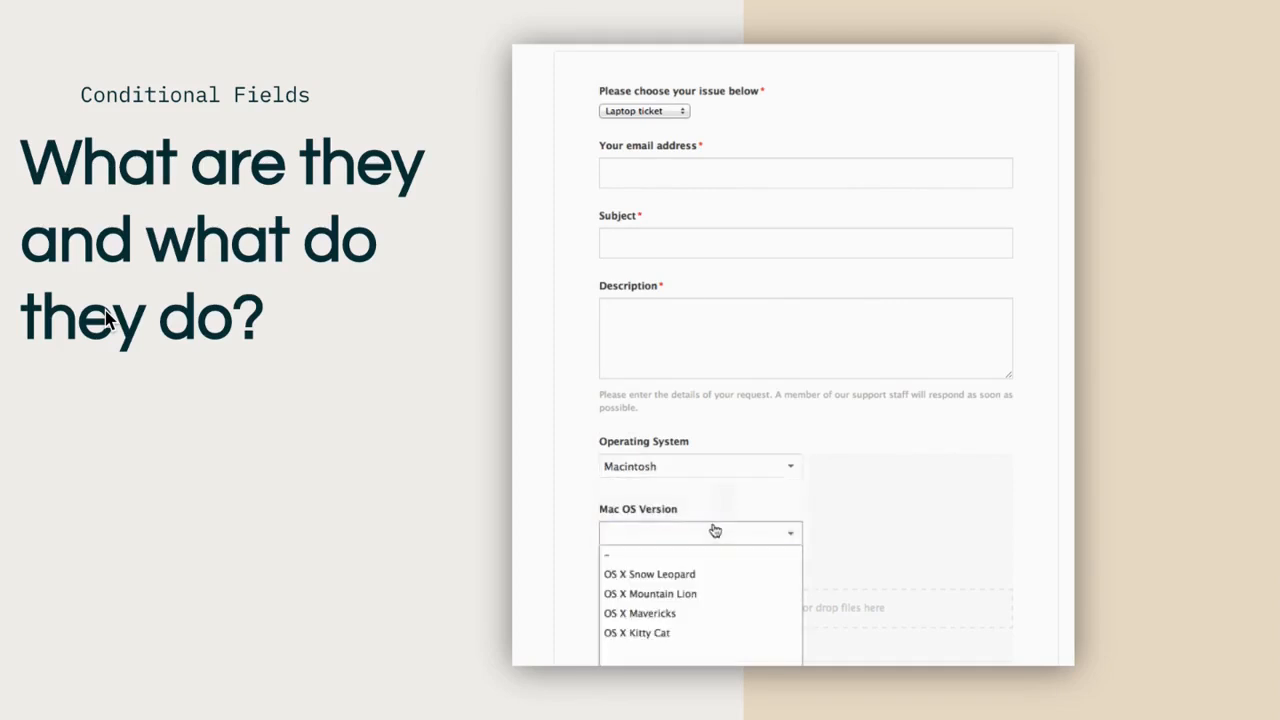
pyautogui.click(700, 466)
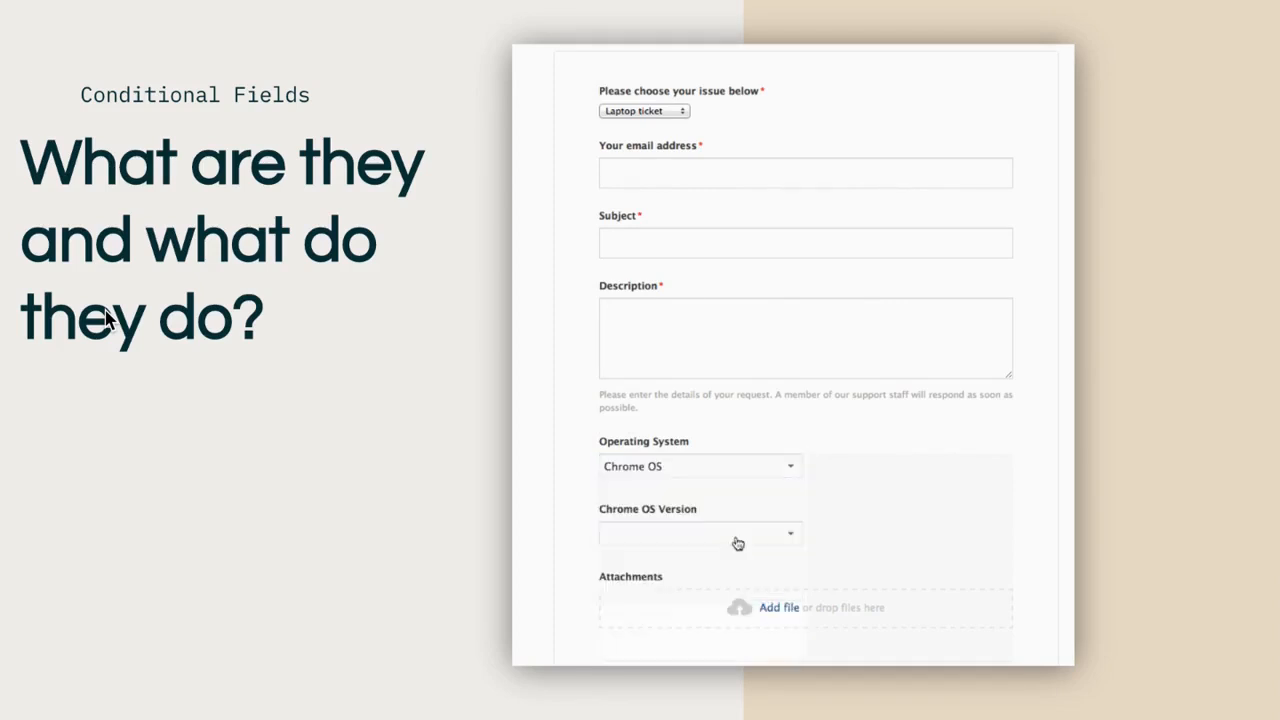
pyautogui.click(700, 532)
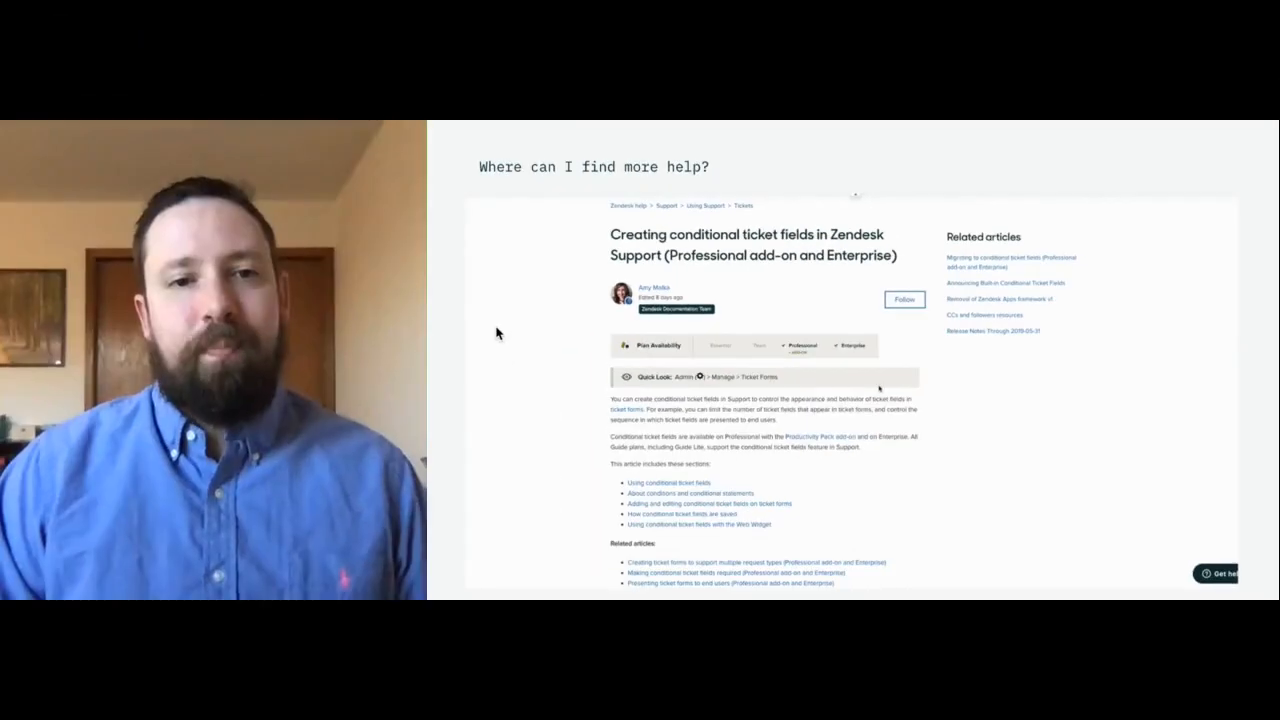
pyautogui.scroll(3)
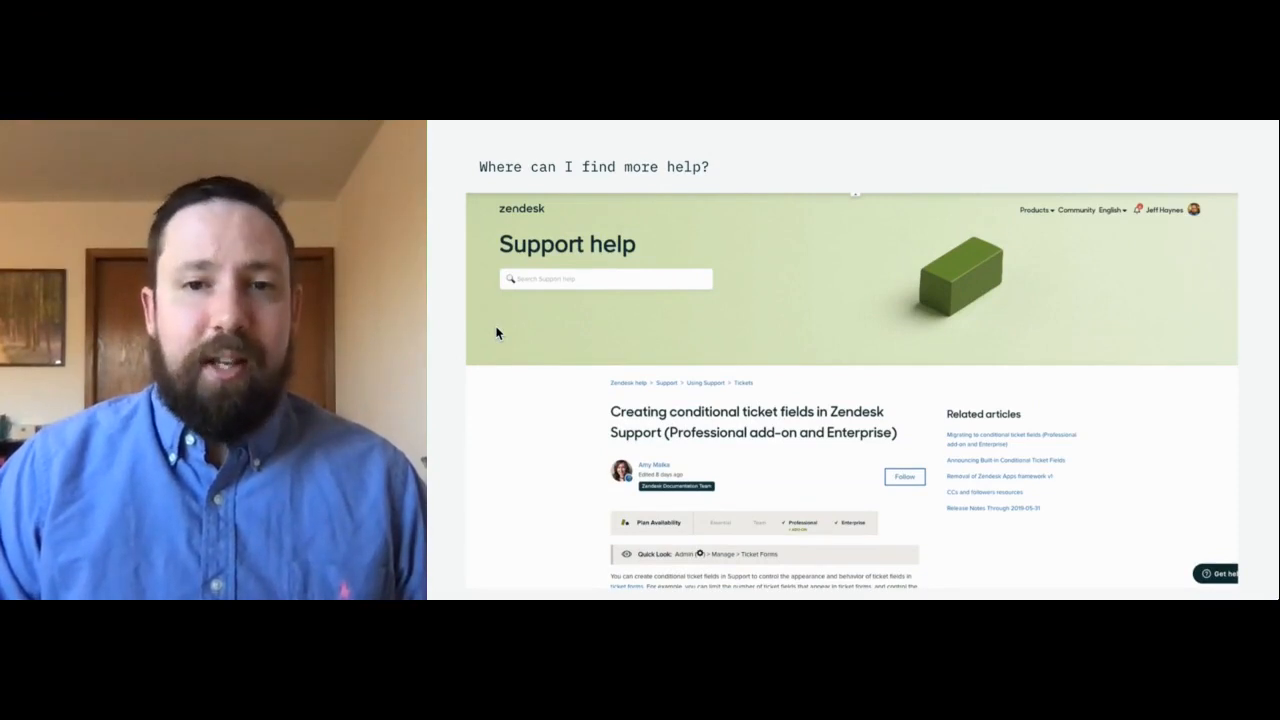
pyautogui.scroll(-3)
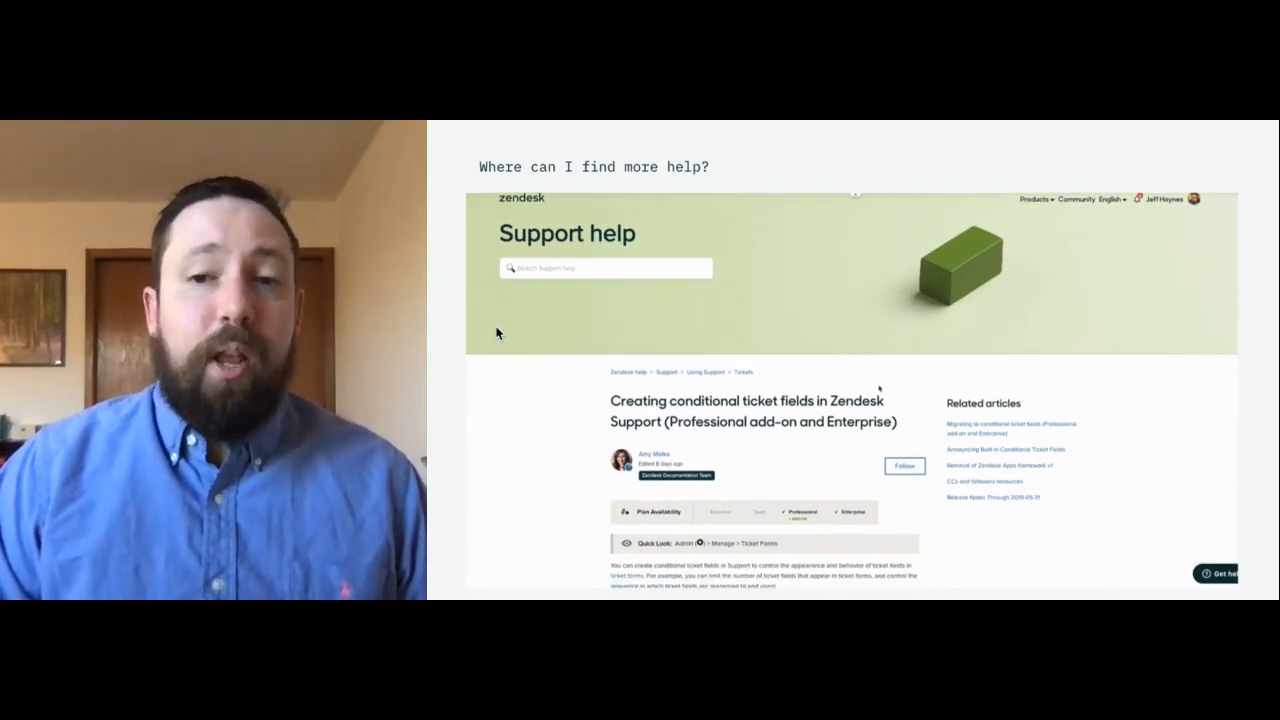
pyautogui.scroll(-3)
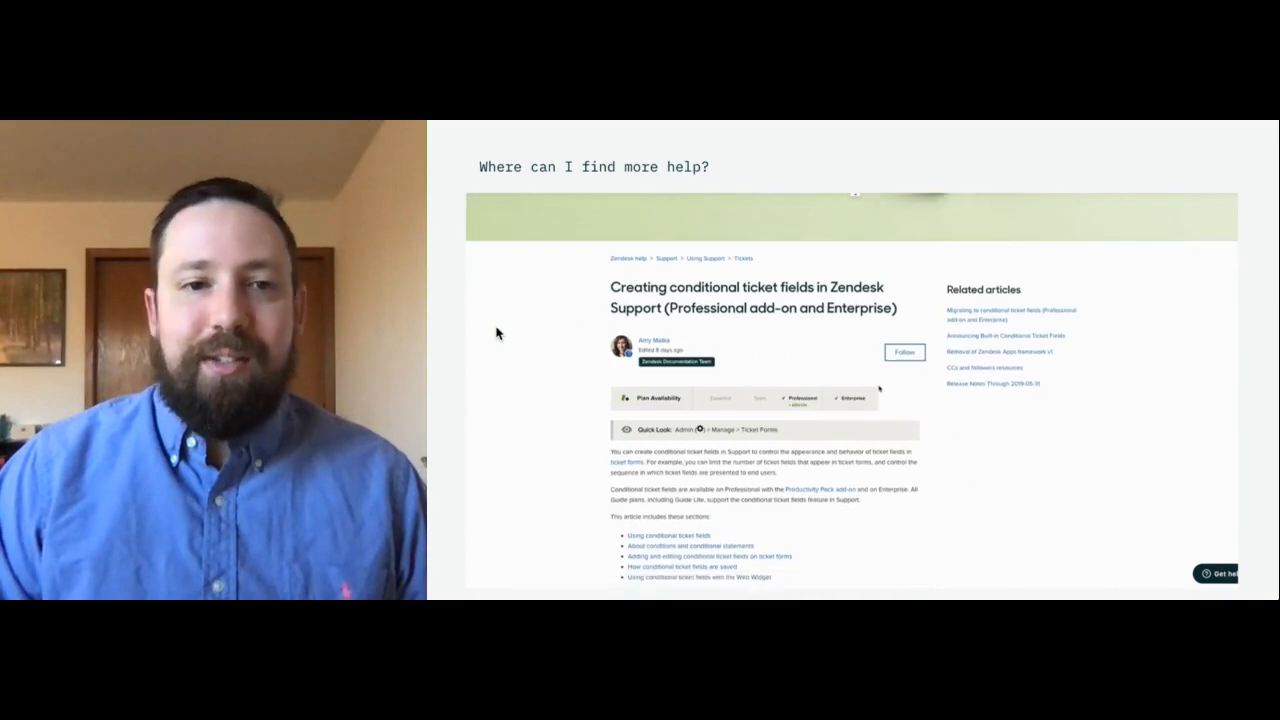